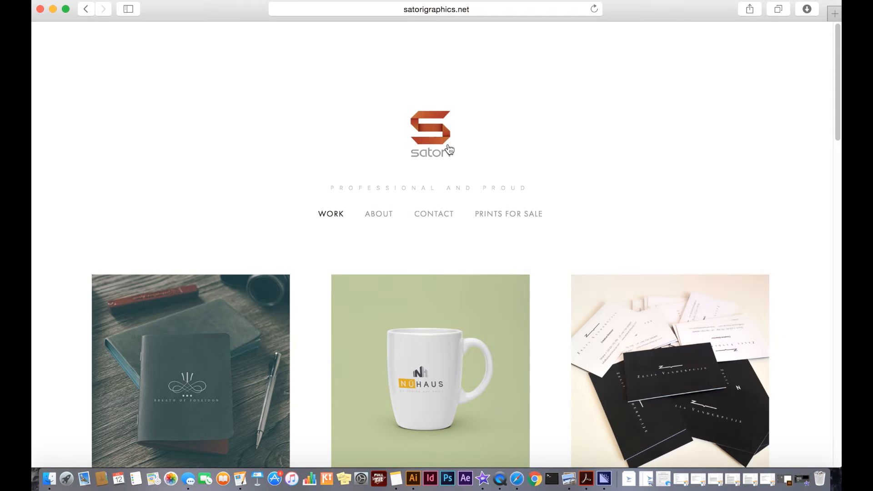
pyautogui.moveTo(838, 113)
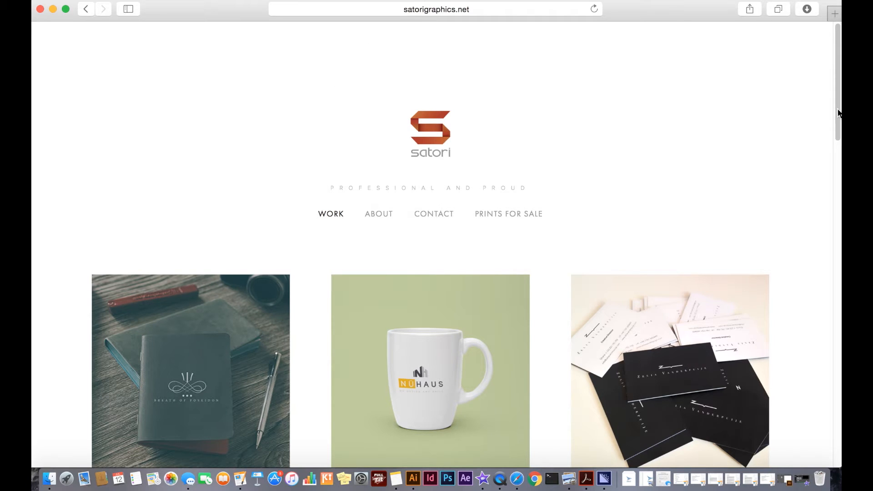
# Step: Scroll and pan the view to reposition the logo artboard
pyautogui.scroll(-3)
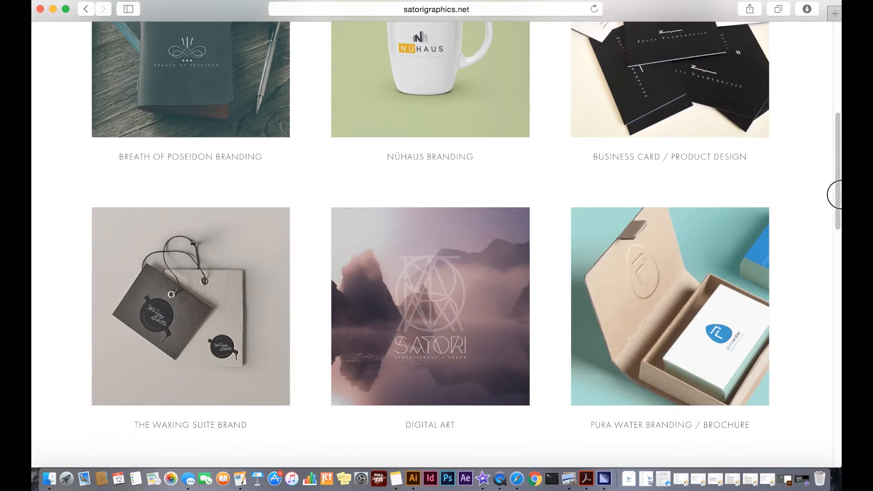
pyautogui.scroll(-3)
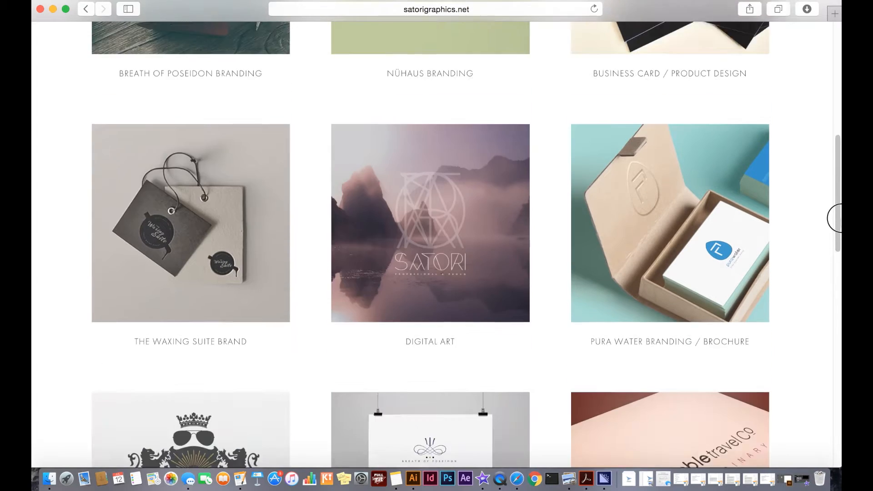
pyautogui.scroll(-3)
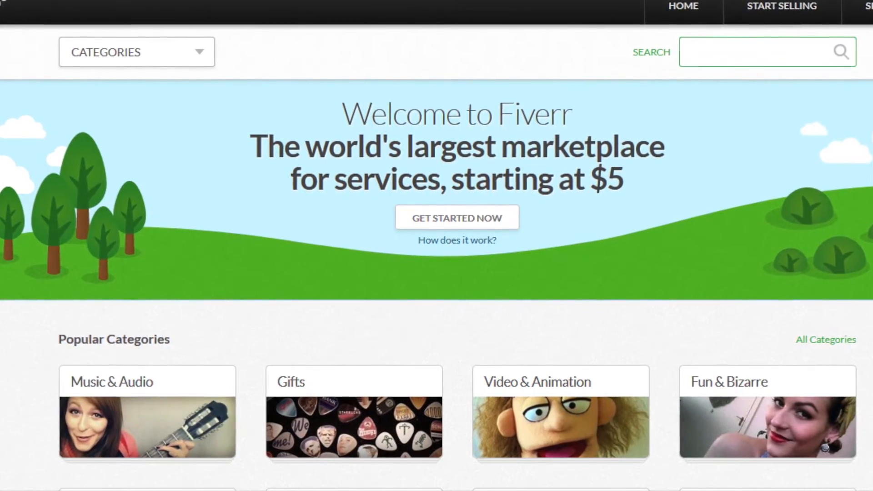
pyautogui.scroll(-3)
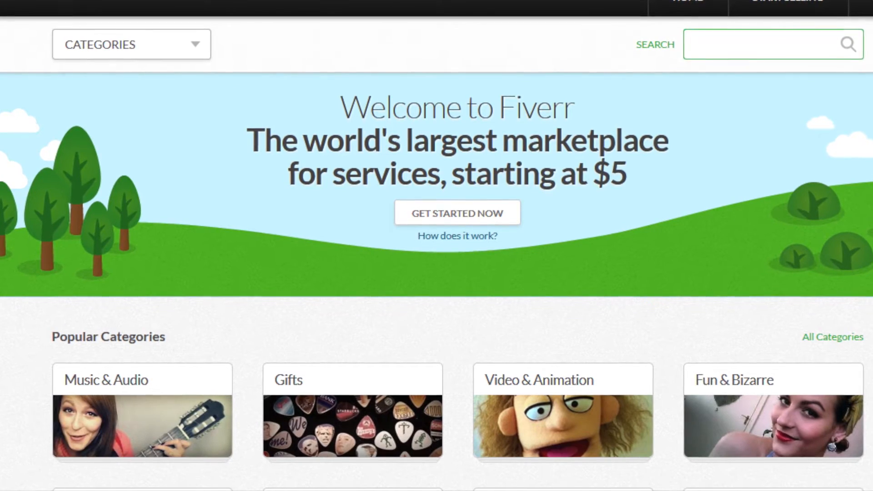
pyautogui.scroll(-3)
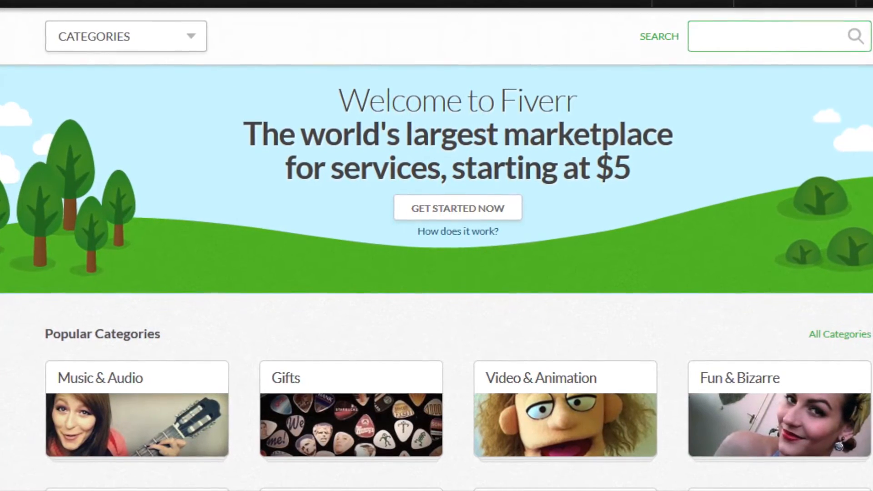
pyautogui.scroll(-3)
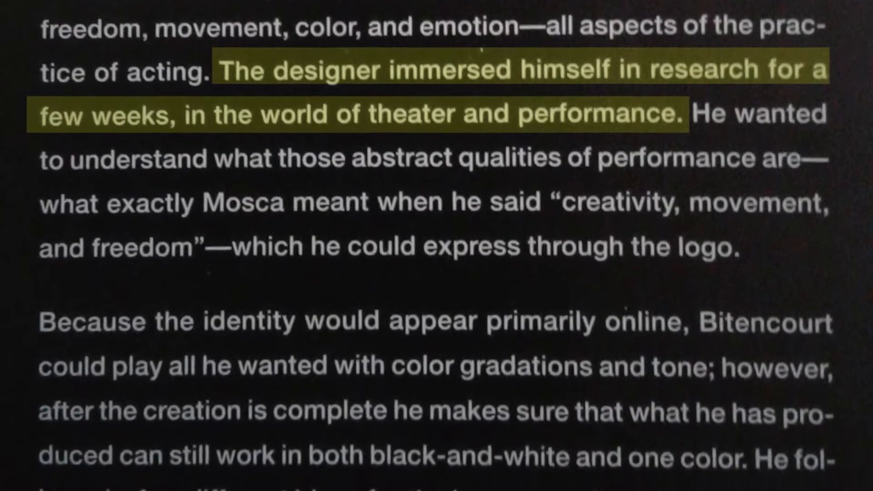
pyautogui.scroll(-3)
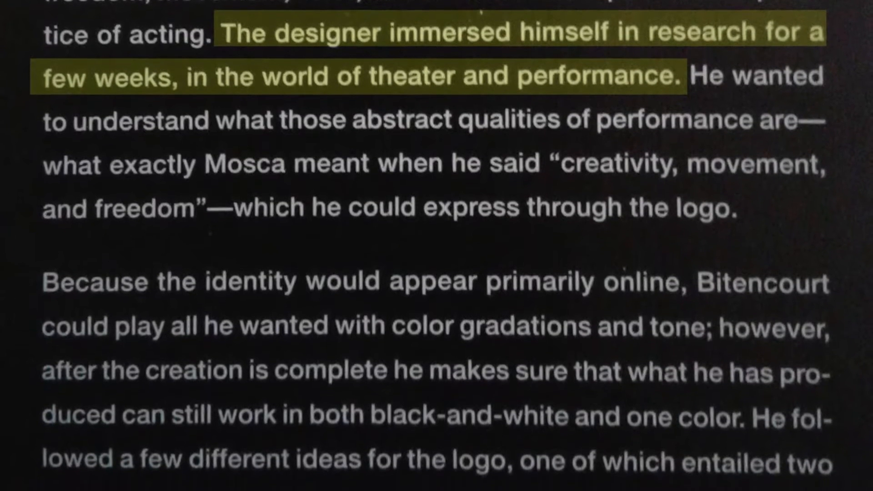
pyautogui.scroll(-3)
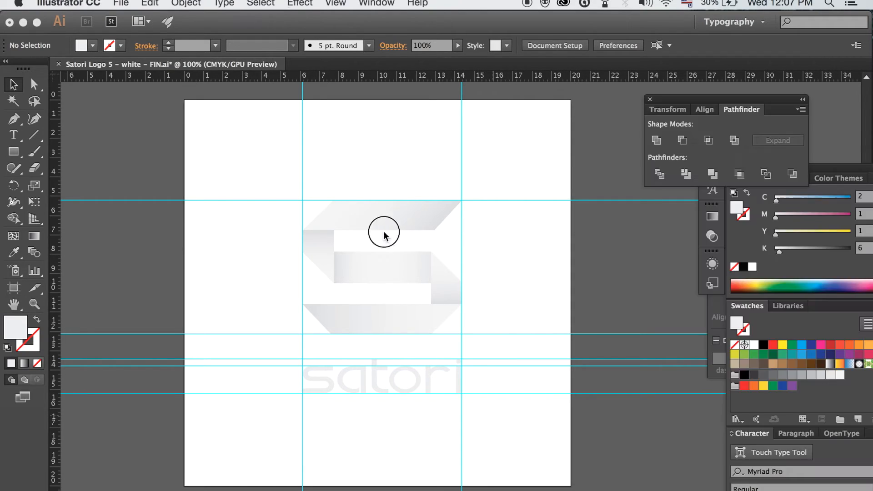
pyautogui.moveTo(383, 231); pyautogui.dragTo(405, 212)
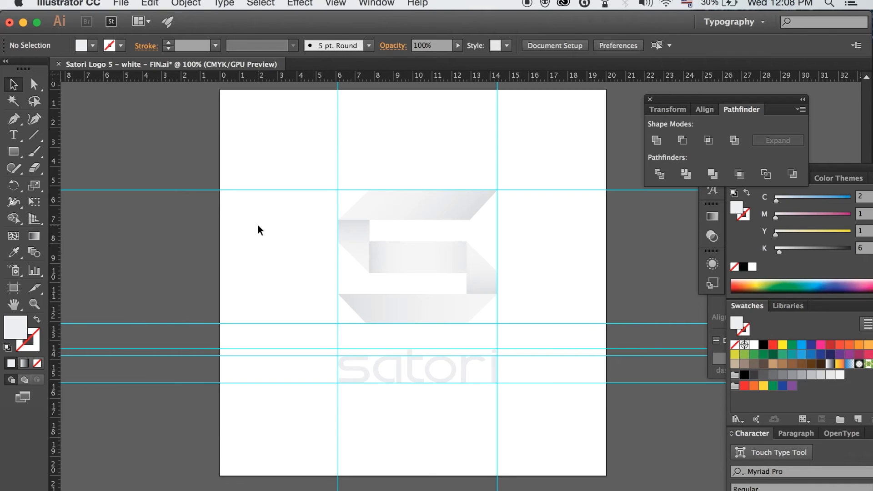
pyautogui.moveTo(271, 233)
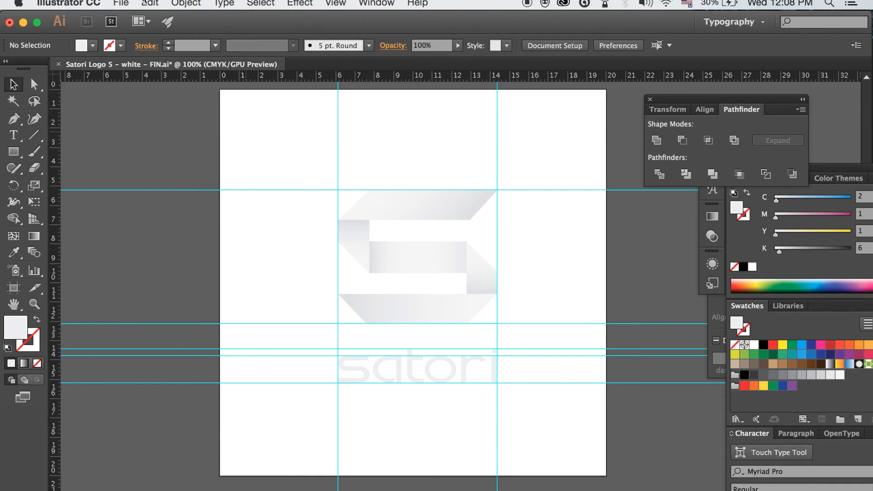
# Step: Begin Save As targeting the Desktop, keeping the Adobe Illustrator (ai) format
pyautogui.click(132, 4)
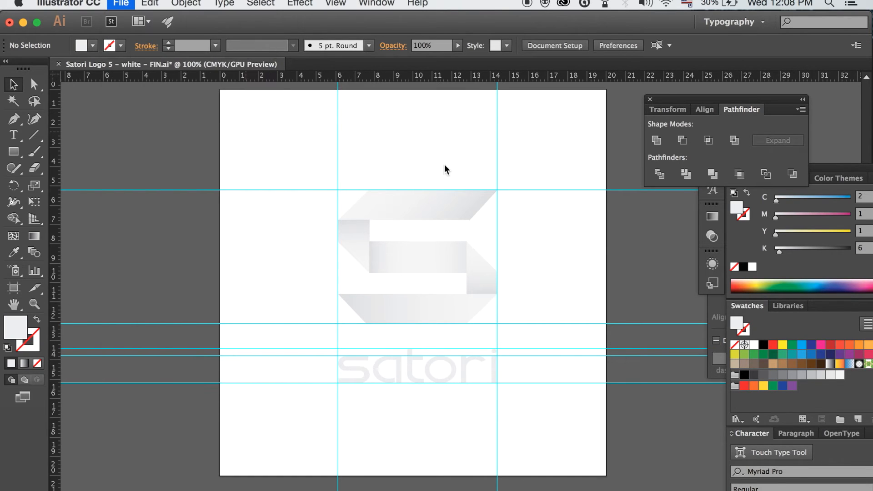
pyautogui.click(122, 3)
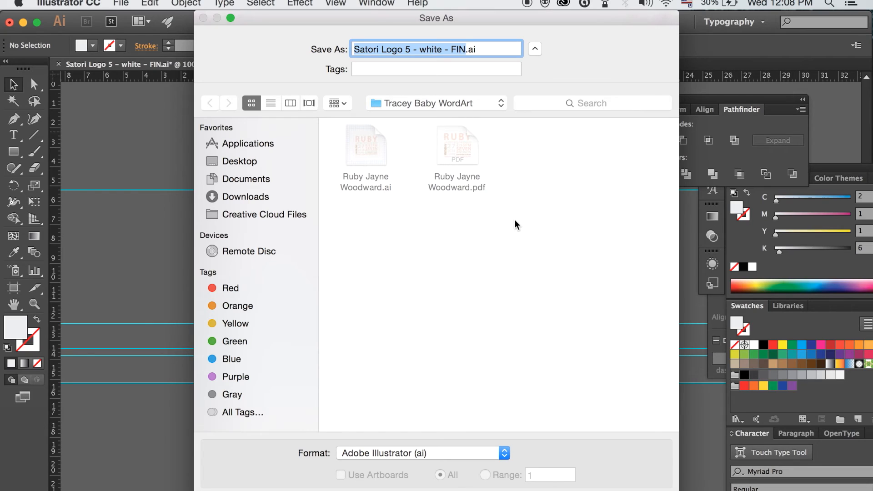
pyautogui.moveTo(402, 112)
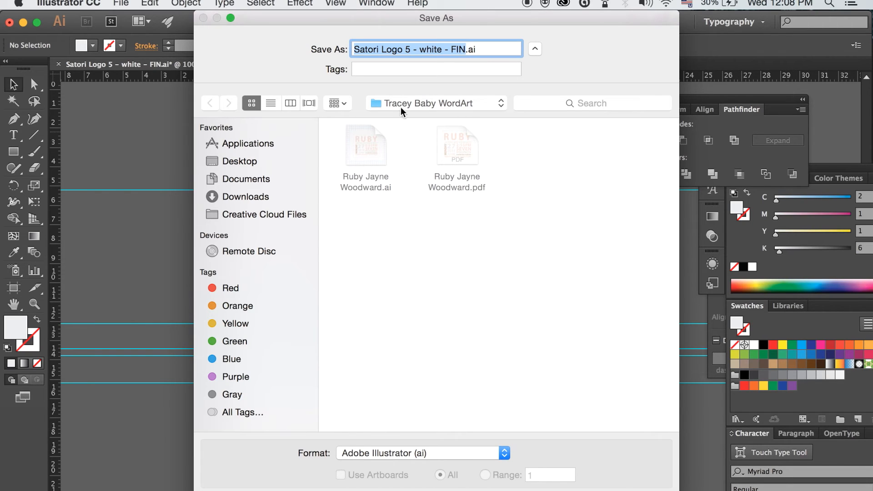
pyautogui.click(239, 161)
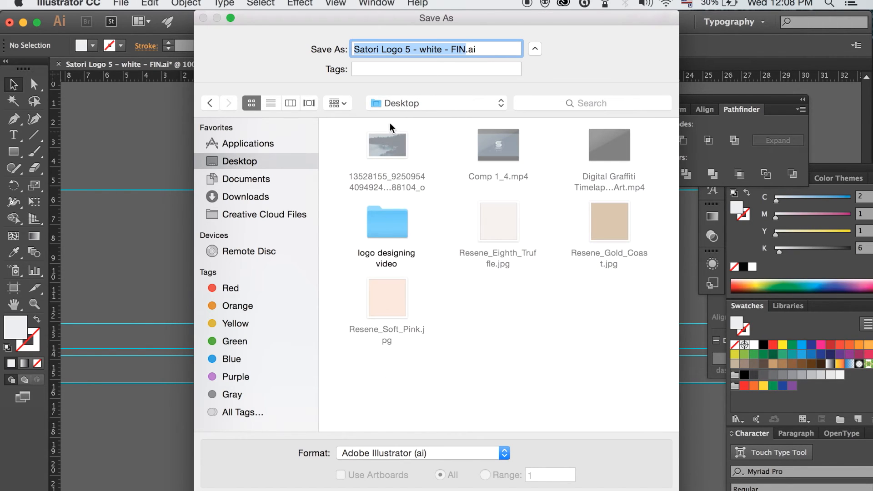
pyautogui.moveTo(332, 149)
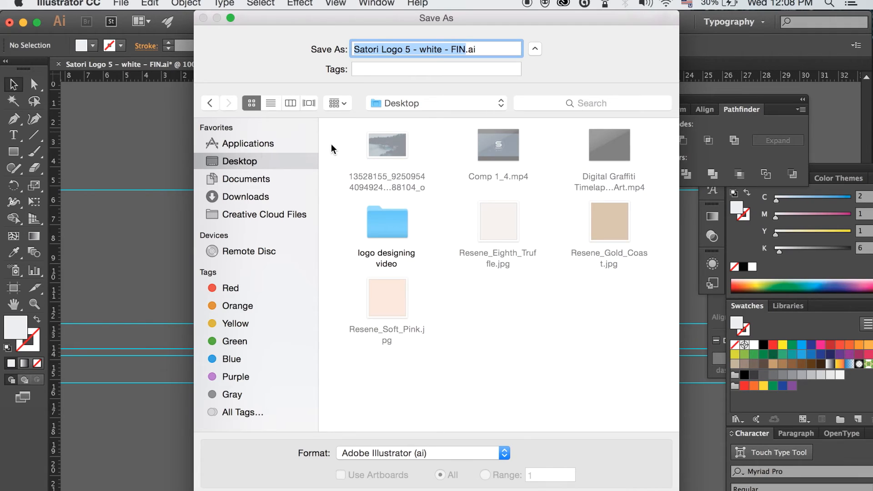
pyautogui.moveTo(440, 457)
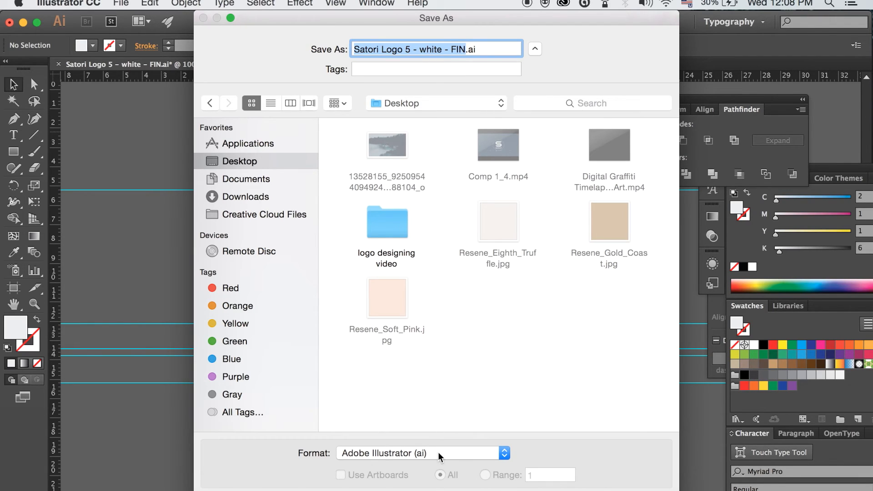
pyautogui.click(420, 453)
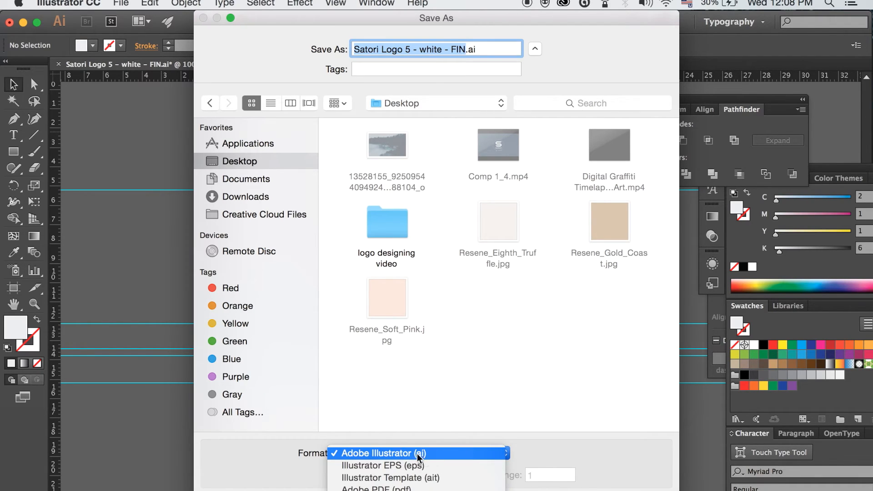
pyautogui.click(380, 453)
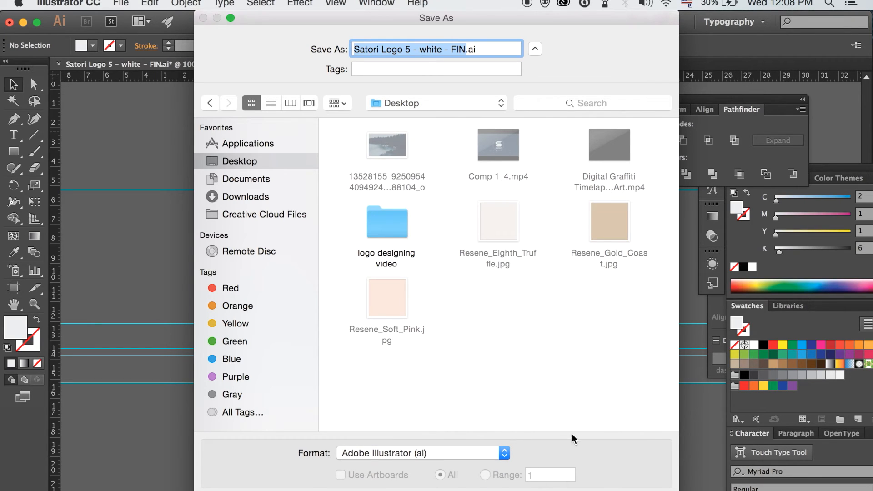
pyautogui.moveTo(524, 18)
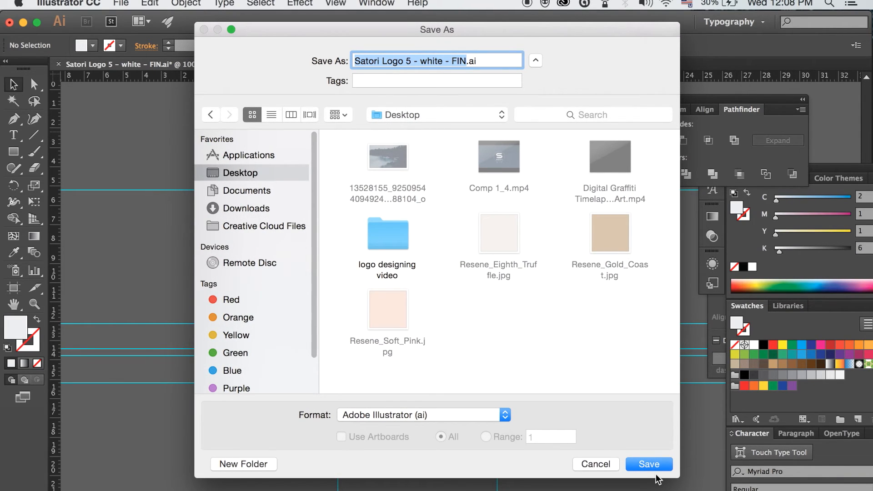
# Step: Save Satori Logo 5 - white - FIN.ai, accepting Illustrator CC version options
pyautogui.click(648, 464)
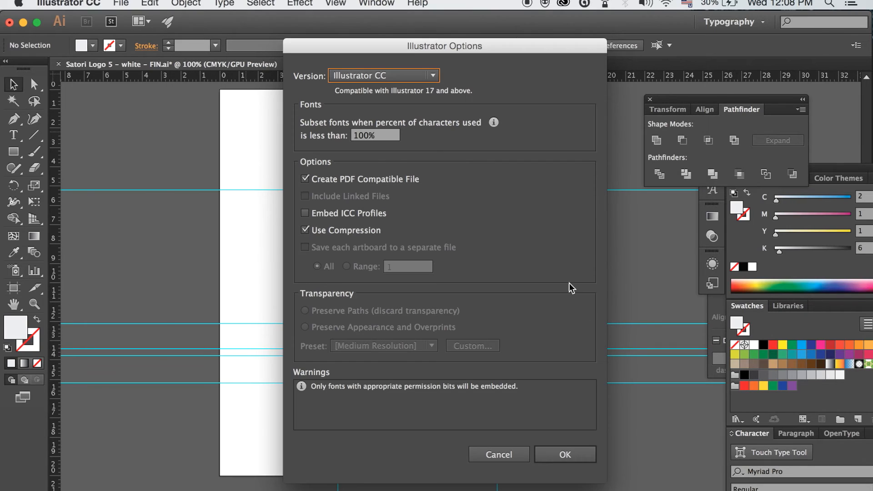
pyautogui.moveTo(398, 319)
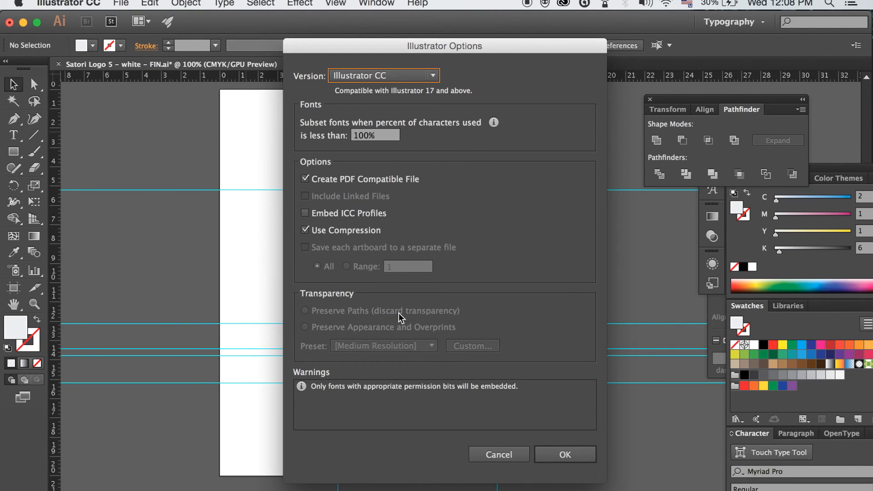
pyautogui.moveTo(375, 400)
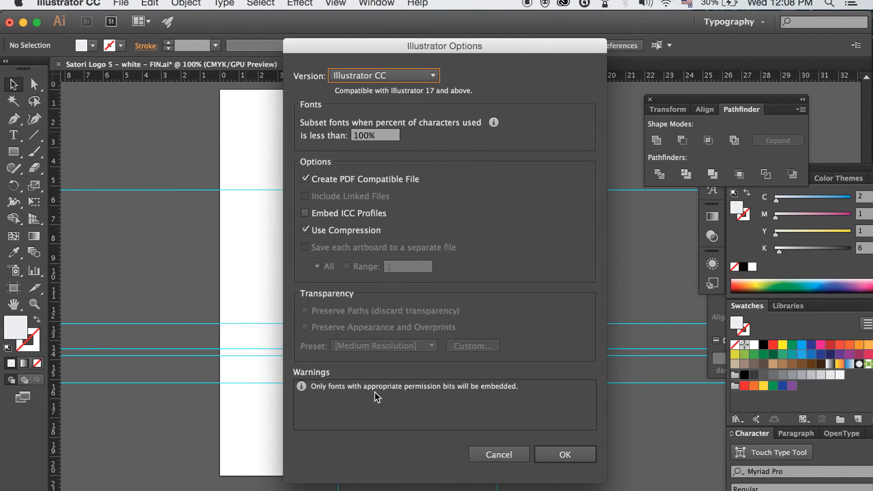
pyautogui.moveTo(356, 408)
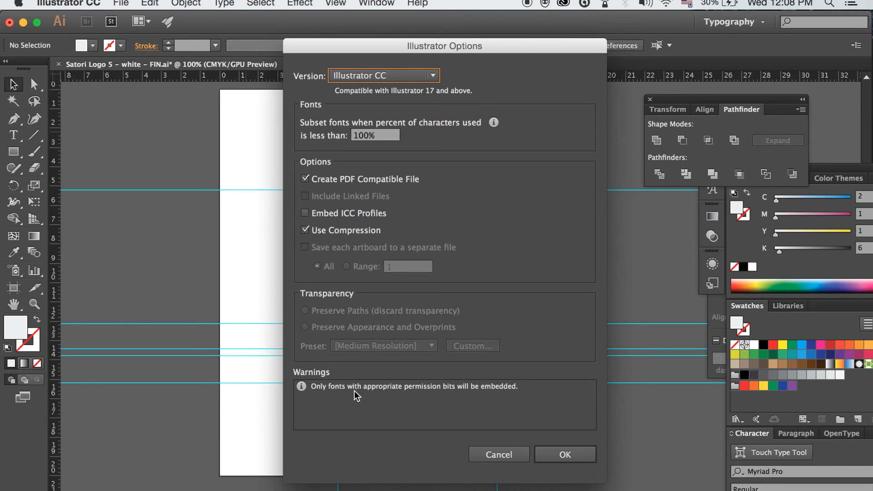
pyautogui.click(565, 454)
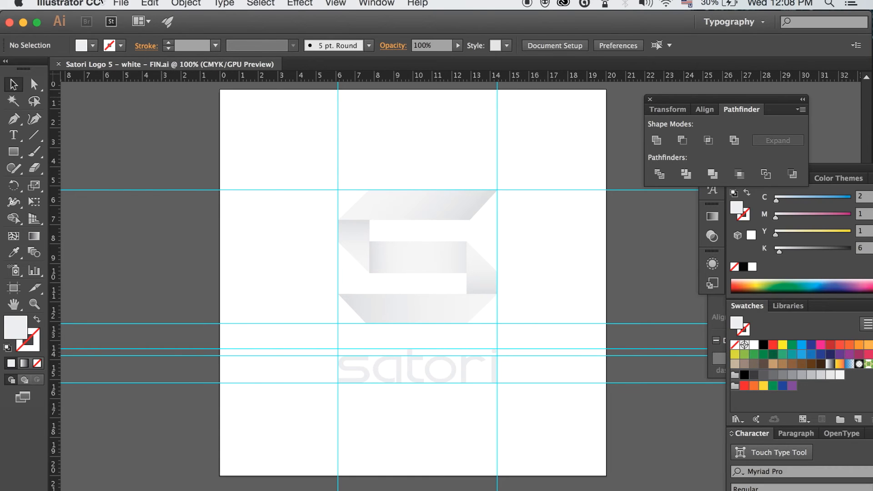
# Step: Save the logo as Satori Logo 5 - white - FIN.eps with default EPS options
pyautogui.click(121, 4)
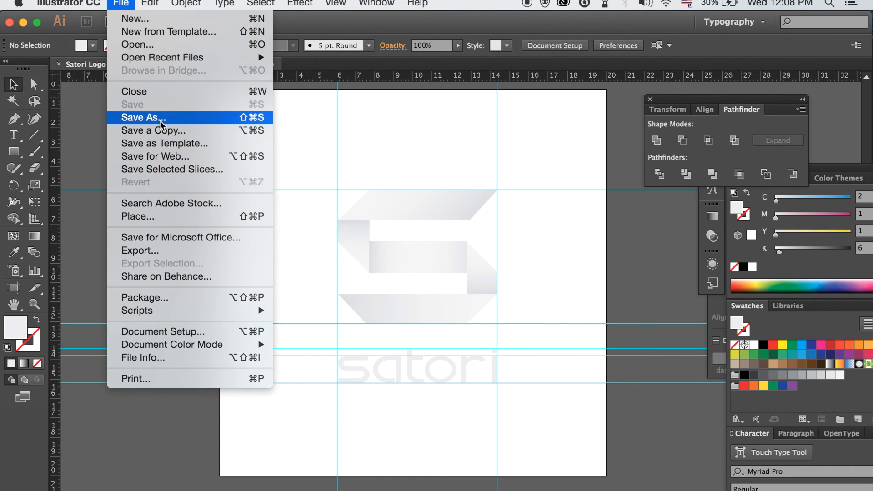
pyautogui.click(143, 118)
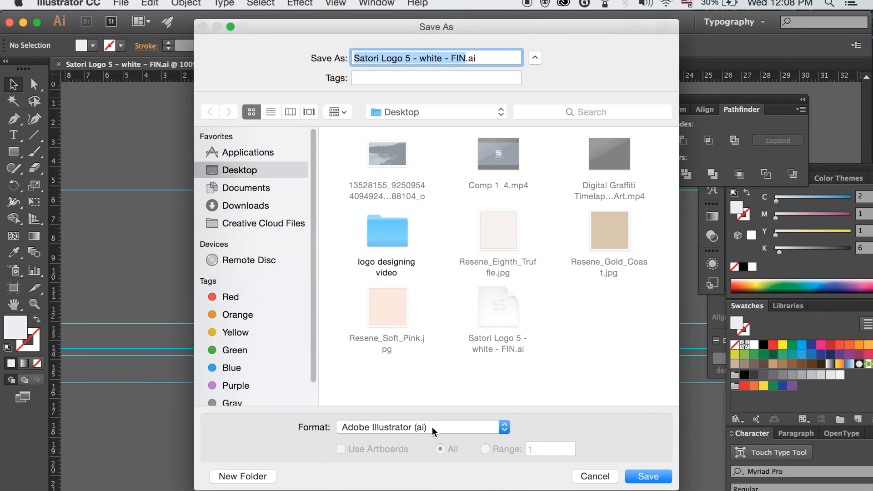
pyautogui.click(504, 426)
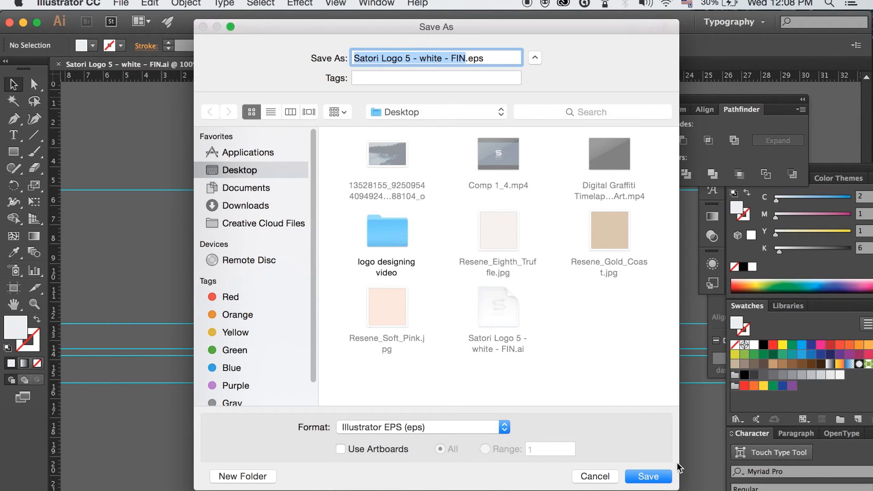
pyautogui.moveTo(651, 469)
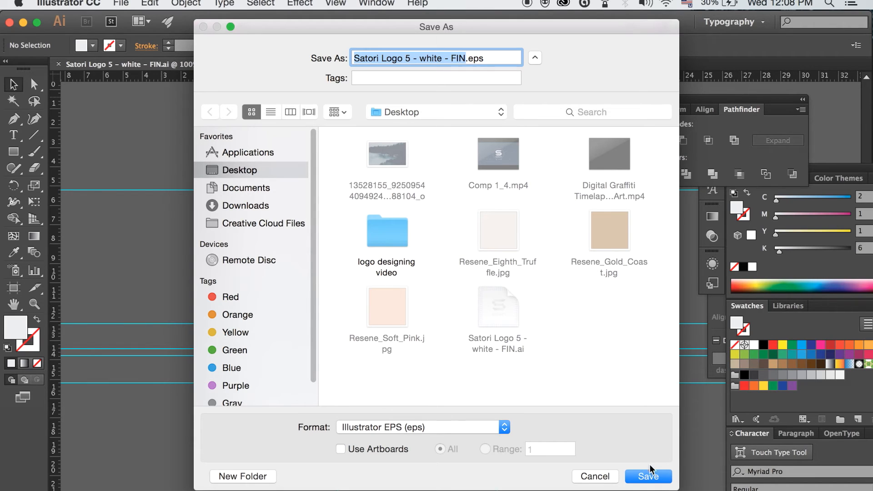
pyautogui.click(648, 475)
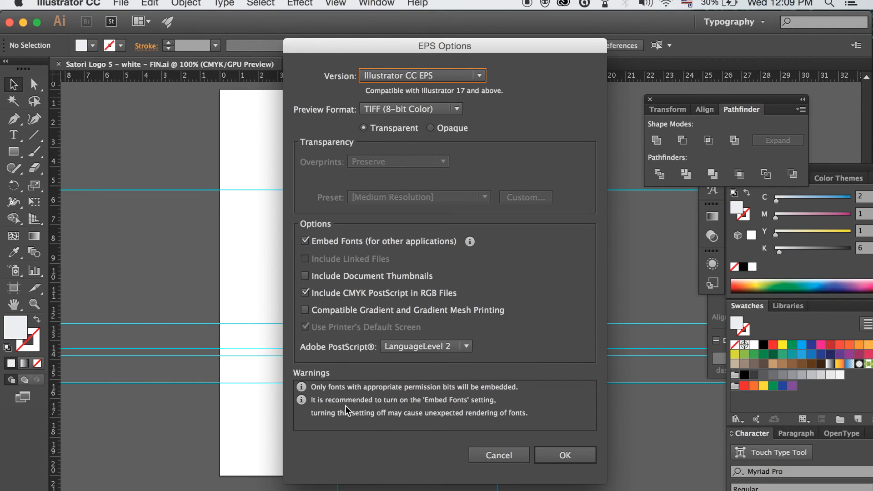
pyautogui.moveTo(342, 413)
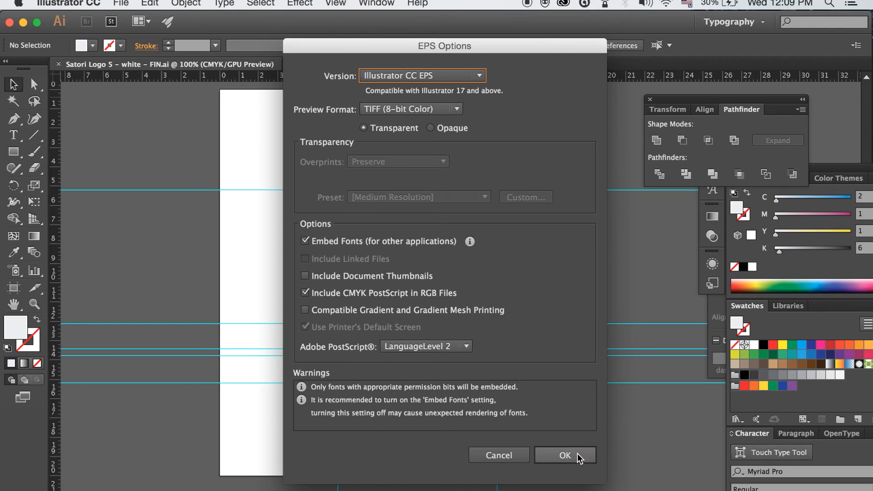
pyautogui.click(564, 455)
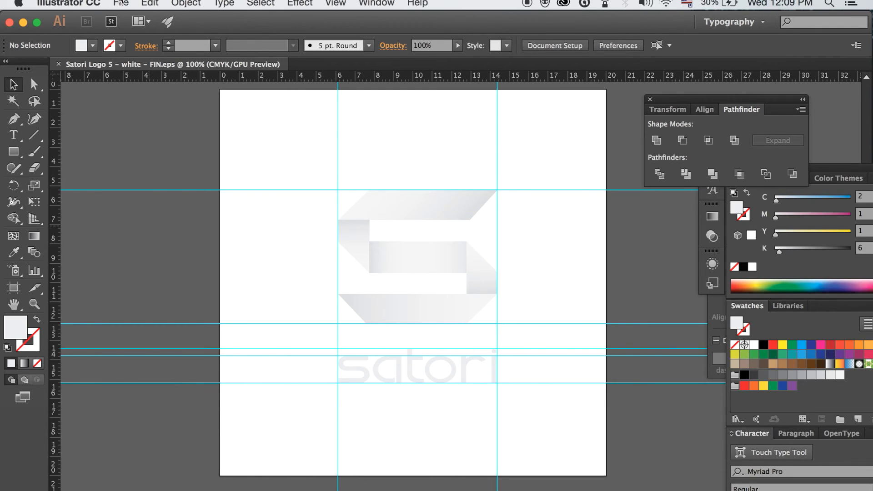
# Step: Set up Save for Web with transparent PNG-24 format and an enlarged preview
pyautogui.click(120, 4)
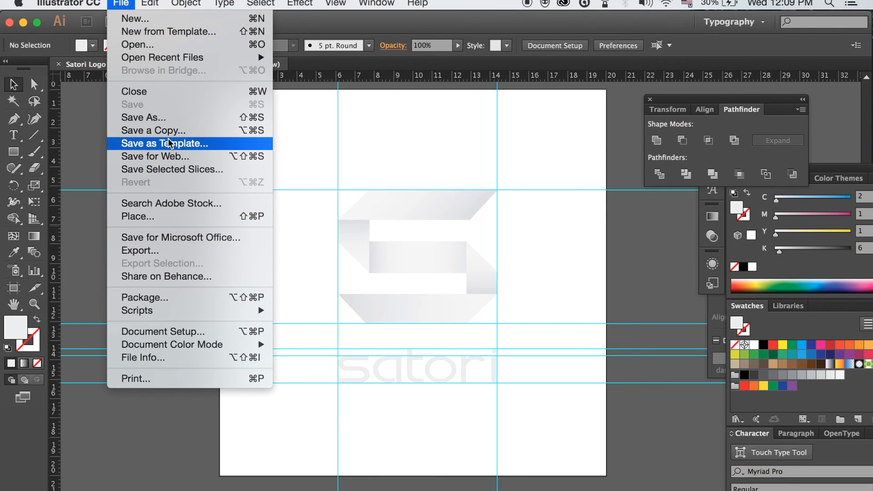
pyautogui.moveTo(138, 162)
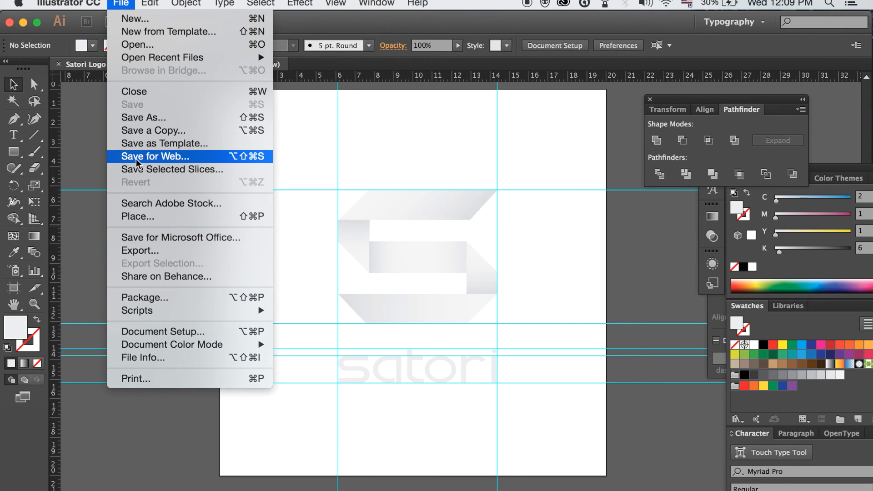
pyautogui.click(155, 155)
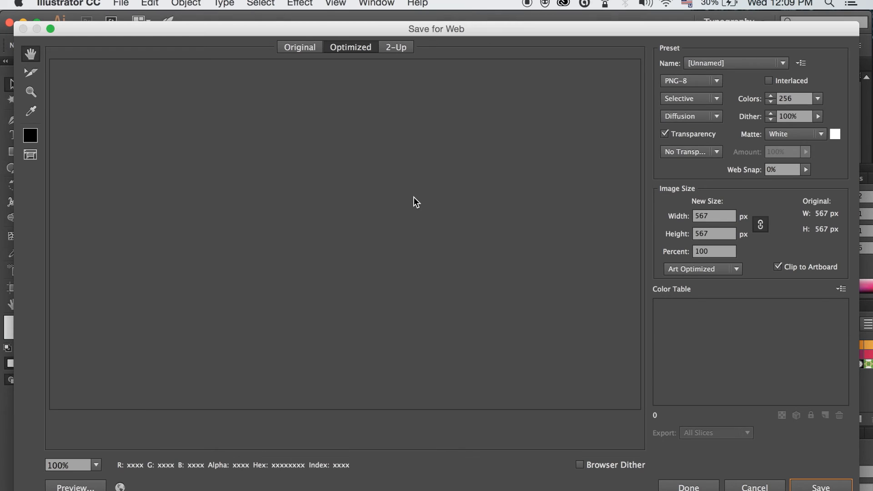
pyautogui.click(691, 80)
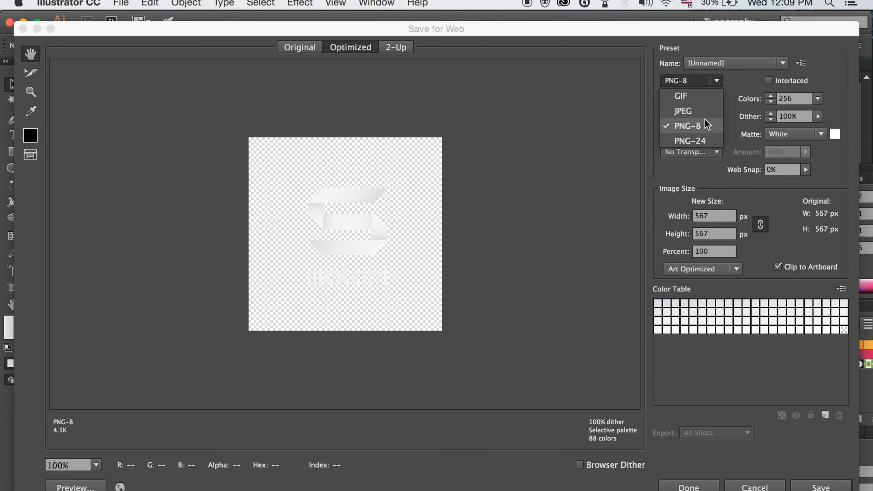
pyautogui.click(688, 140)
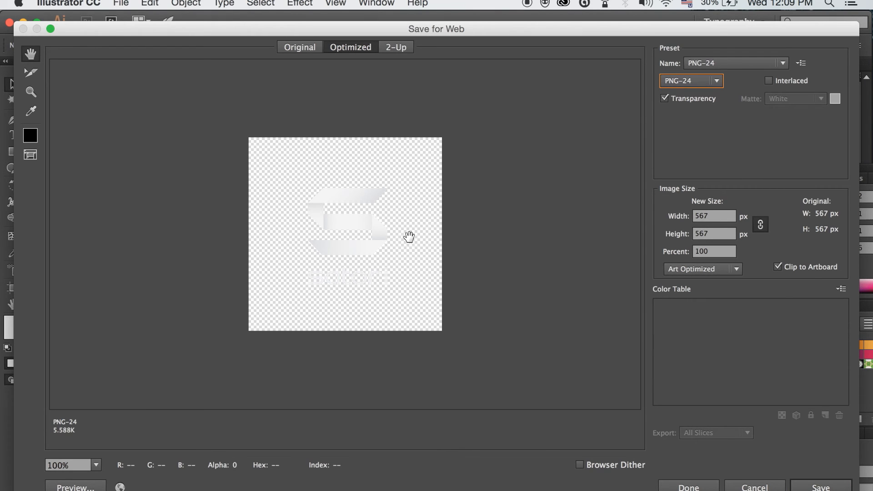
pyautogui.click(93, 464)
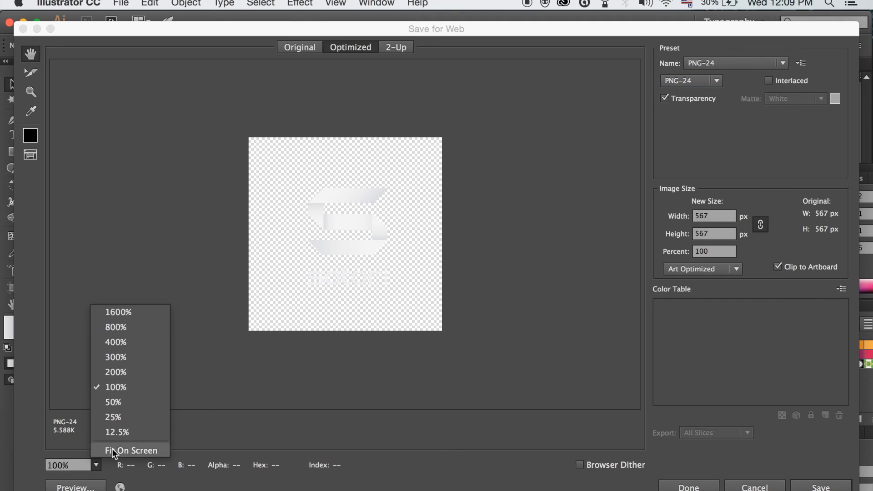
pyautogui.click(115, 372)
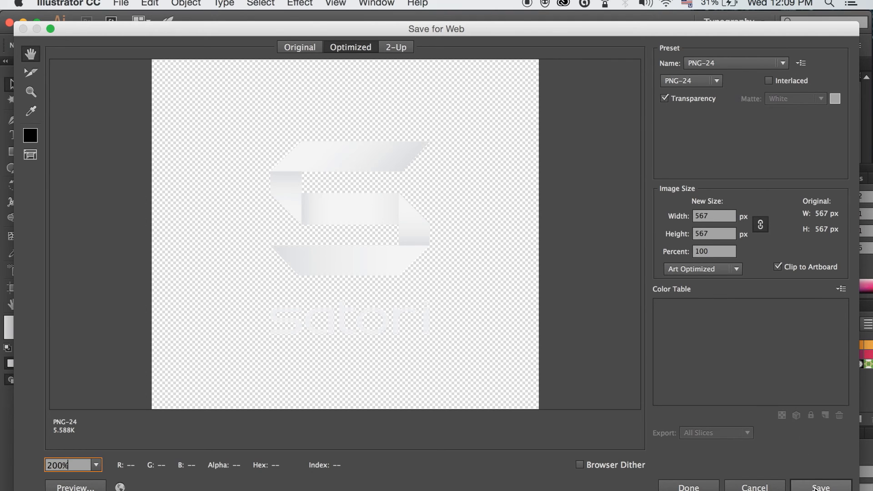
# Step: Save the PNG-24 image Satori-Logo-5---white---FIN to the Desktop
pyautogui.click(820, 486)
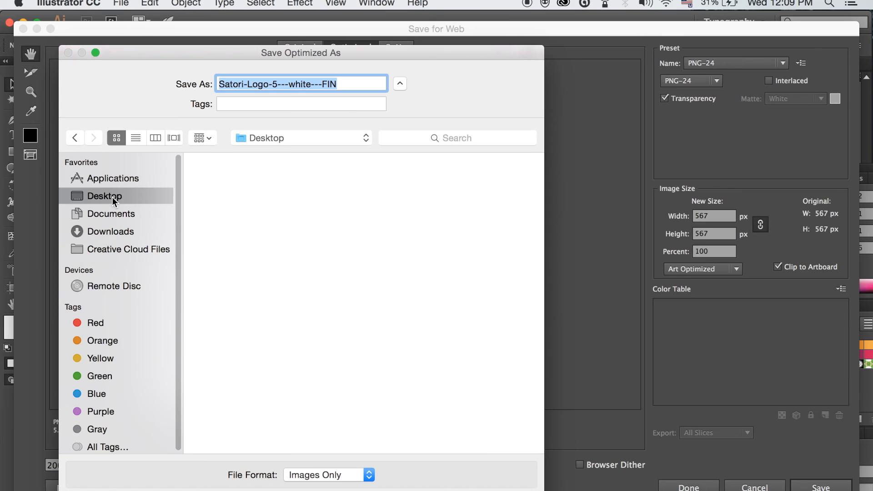
pyautogui.click(104, 196)
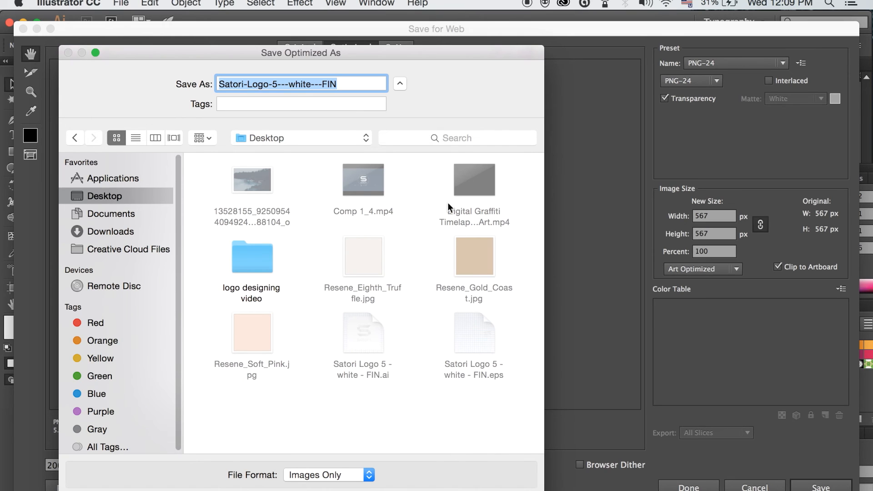
pyautogui.moveTo(372, 45)
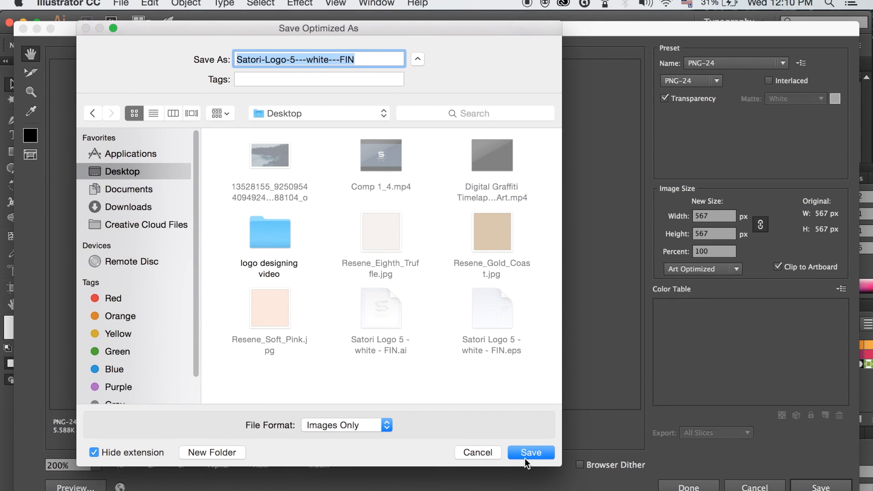
pyautogui.click(530, 452)
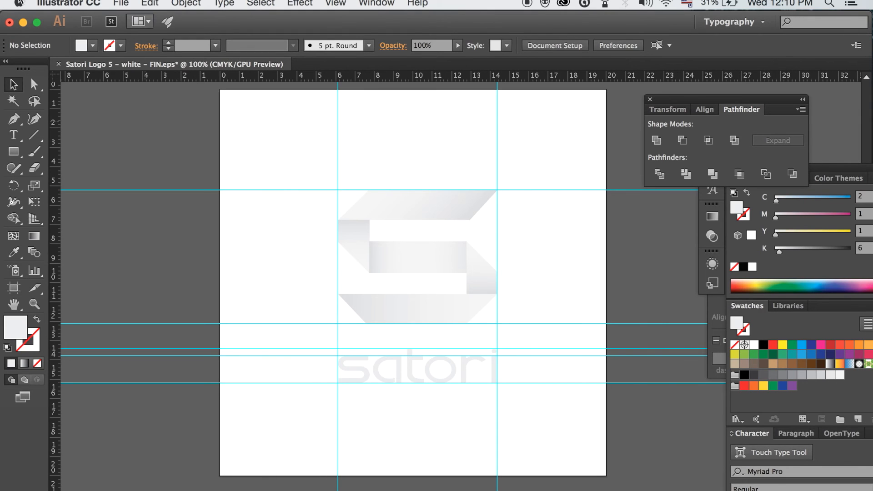
# Step: Export a Maximum-quality JPEG, Satori-Logo-5---white---FIN, to the Desktop at 200% preview
pyautogui.click(120, 3)
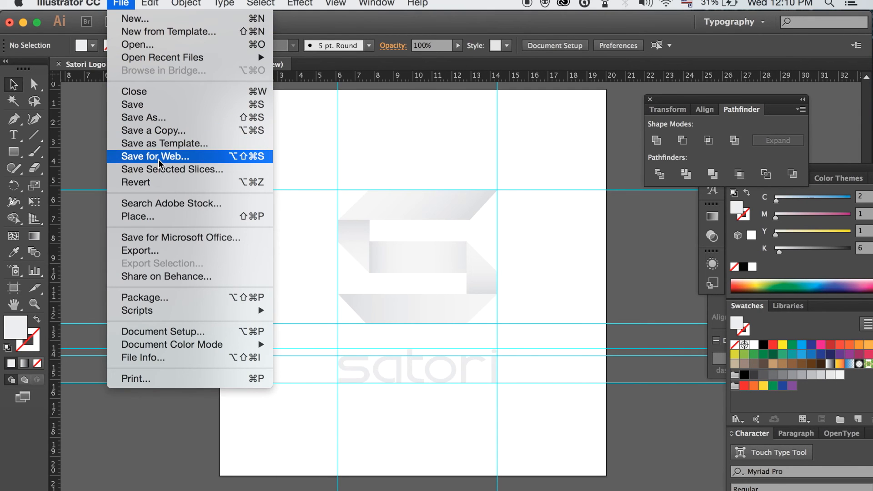
pyautogui.click(154, 156)
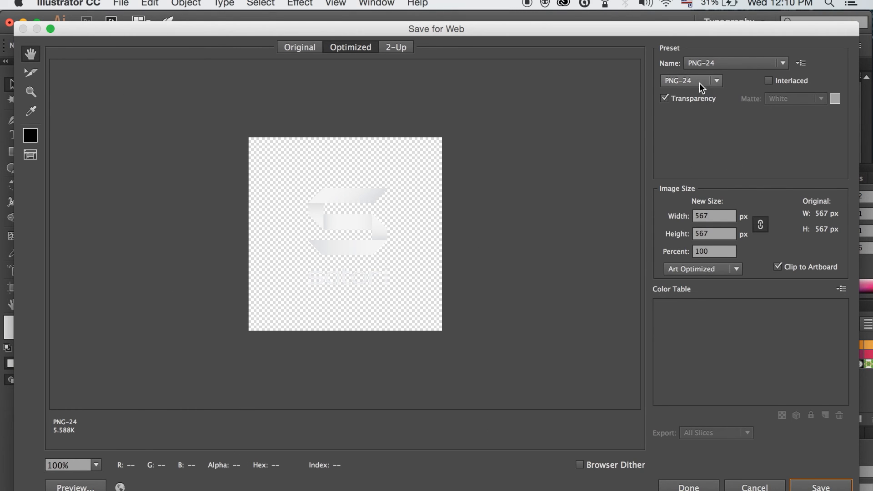
pyautogui.click(690, 80)
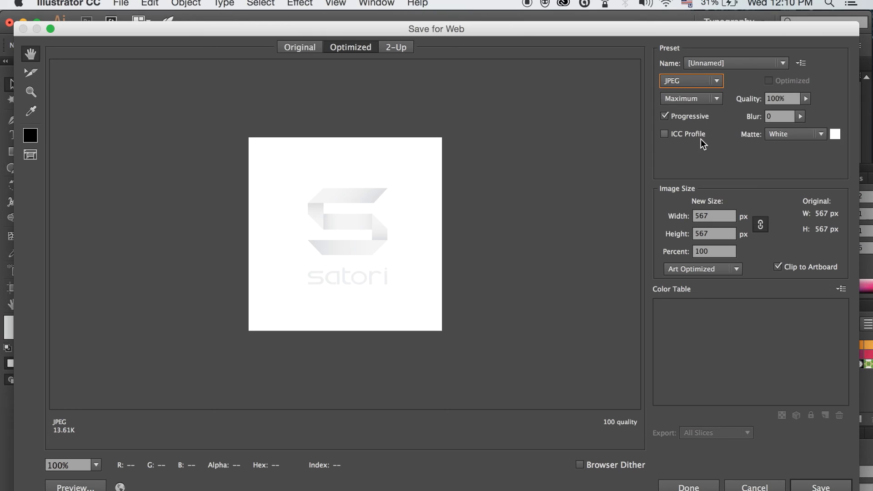
pyautogui.moveTo(269, 237)
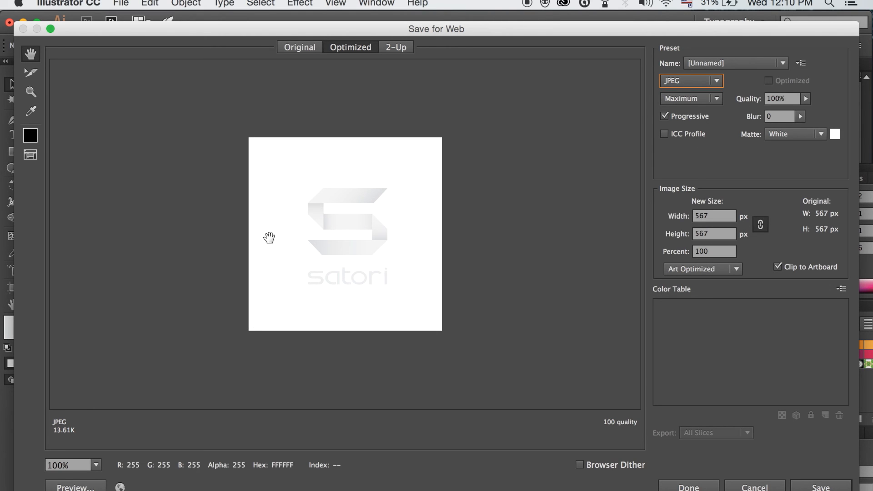
pyautogui.click(94, 465)
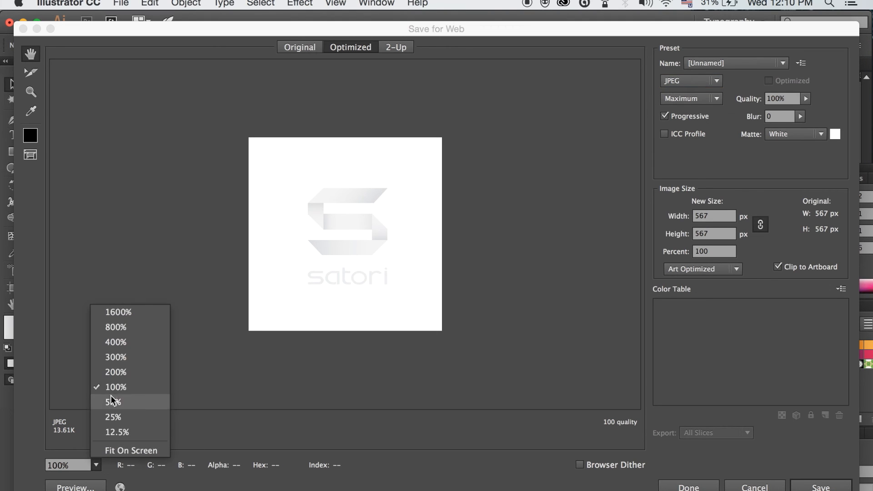
pyautogui.click(114, 372)
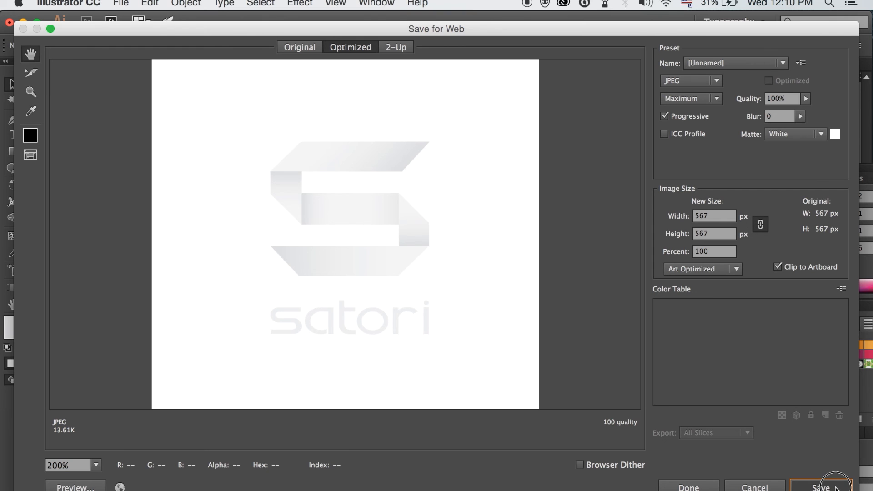
pyautogui.click(817, 486)
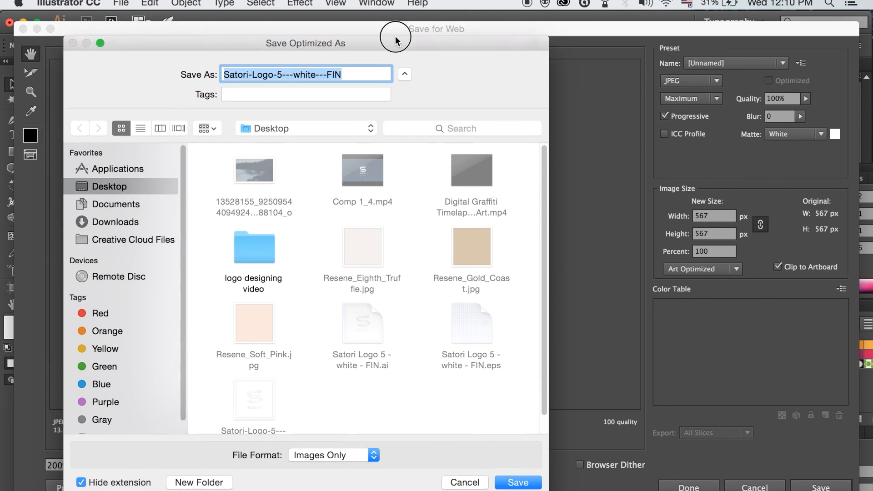
pyautogui.click(517, 482)
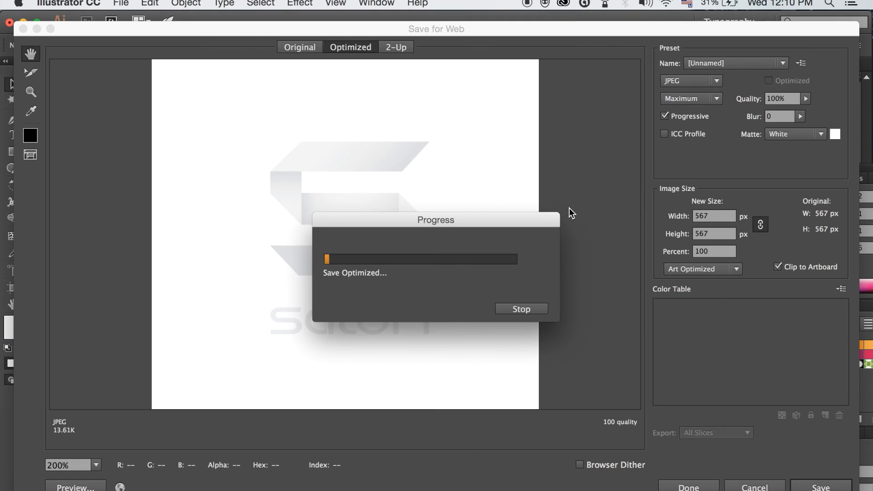